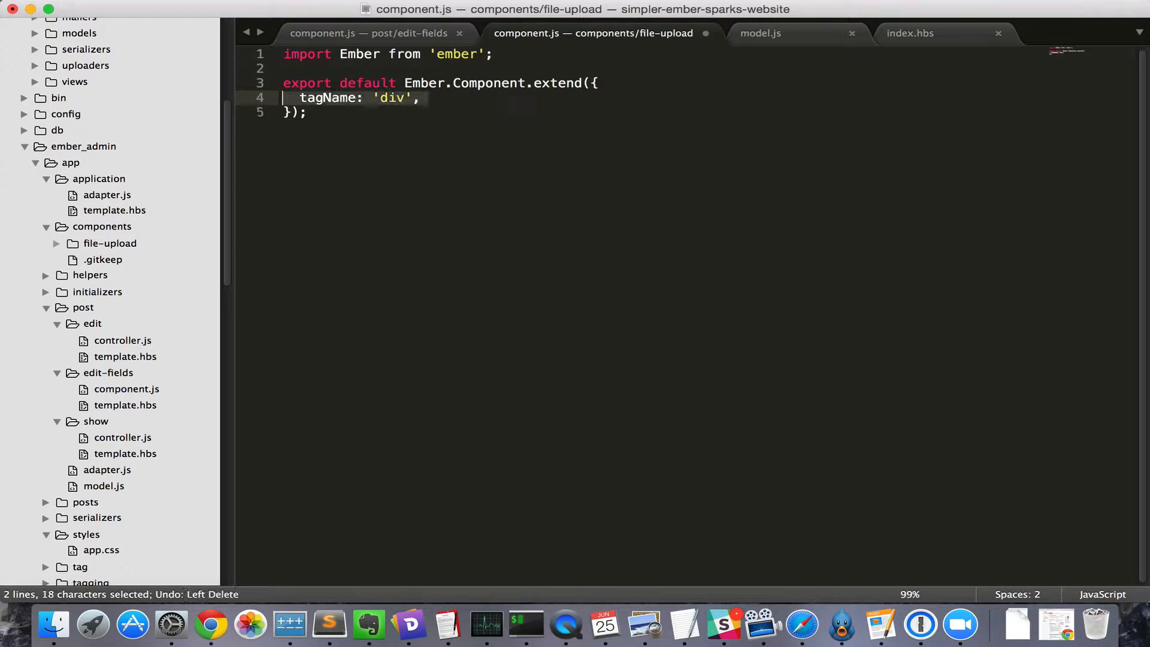
- Add classNames: ['uploader', 'dropzone'] below tagName in the file-upload component
{"action": "type", "text": "classNames: ['uploader', 'dropzone'],"}
{"action": "type", "text": "event.preven"}
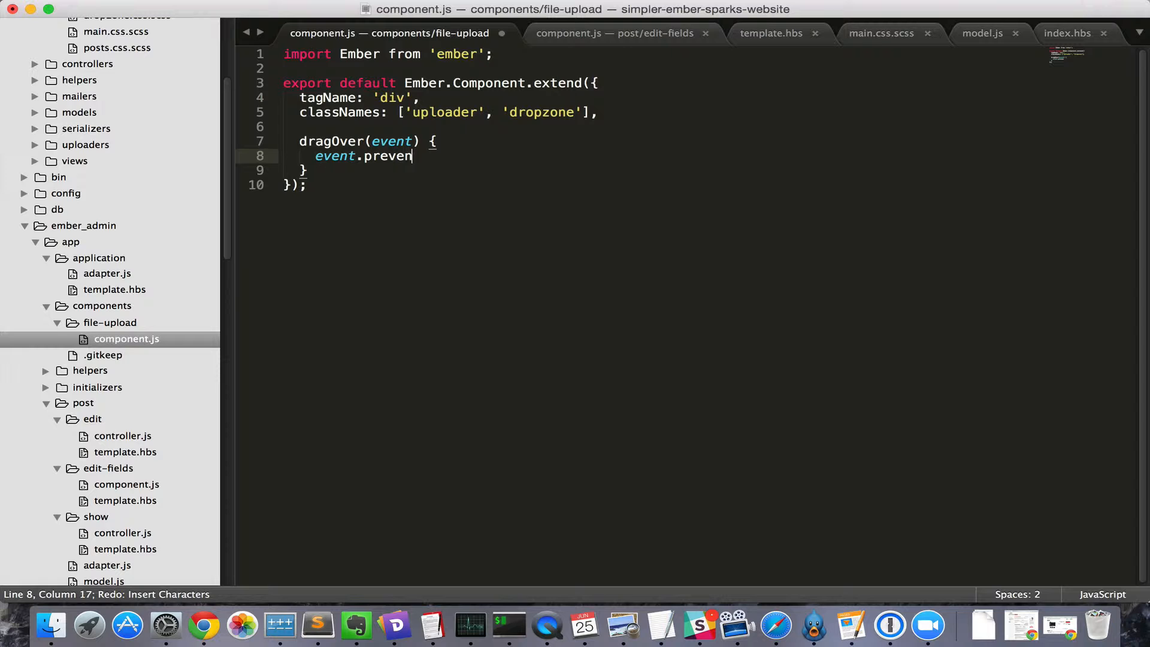
- Write dragOver(event) calling event.preventDefault() and start the drop(event) handler
{"action": "type", "text": "tDefault()"}
{"action": "type", "text": "drop("}
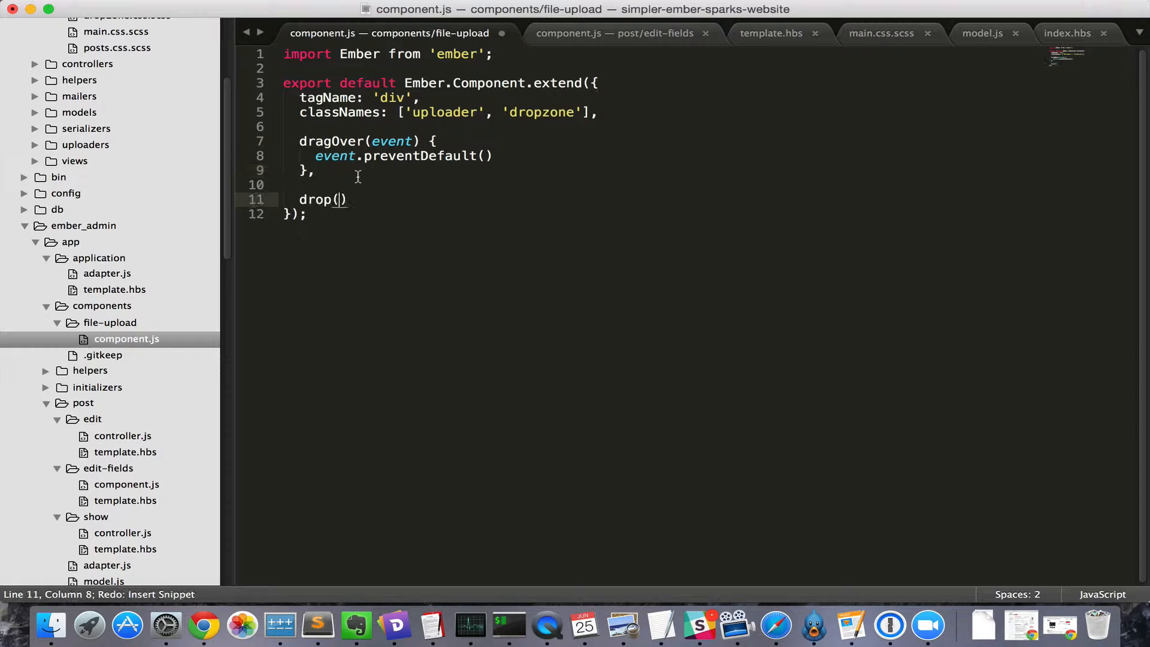
{"action": "type", "text": "event)"}
{"action": "type", "text": "var file"}
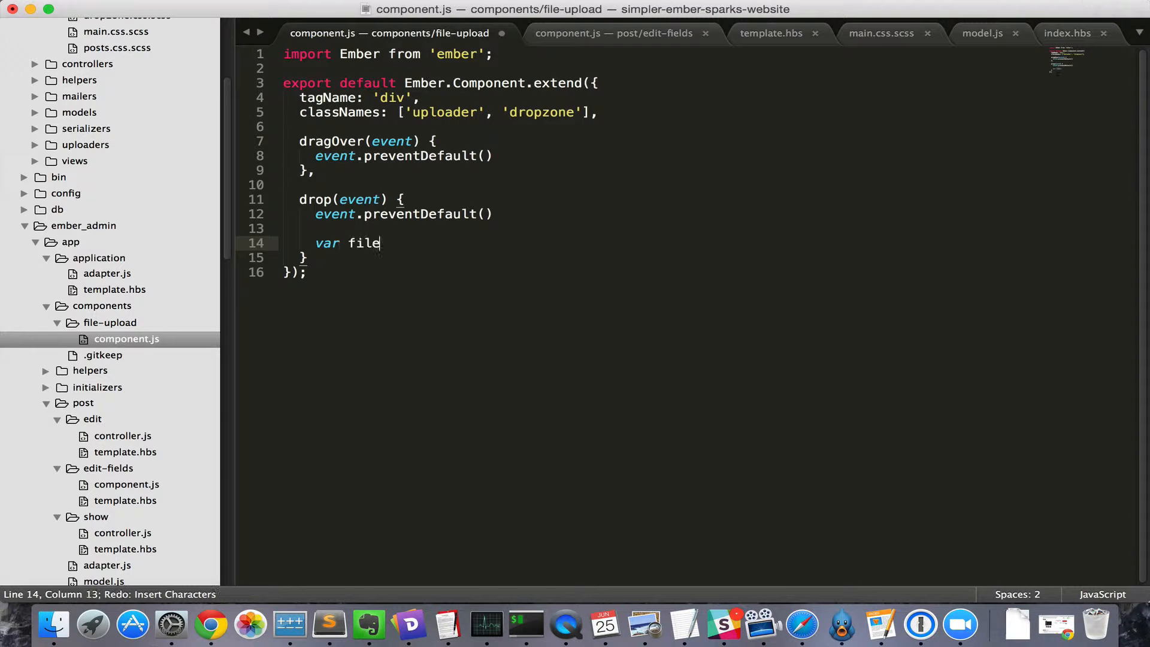
- Set var file = event.dataTransfer.files[0] and send it with this.sendAction('fileInputChanged', file)
{"action": "type", "text": "= event.dataTransfer.files[0]"}
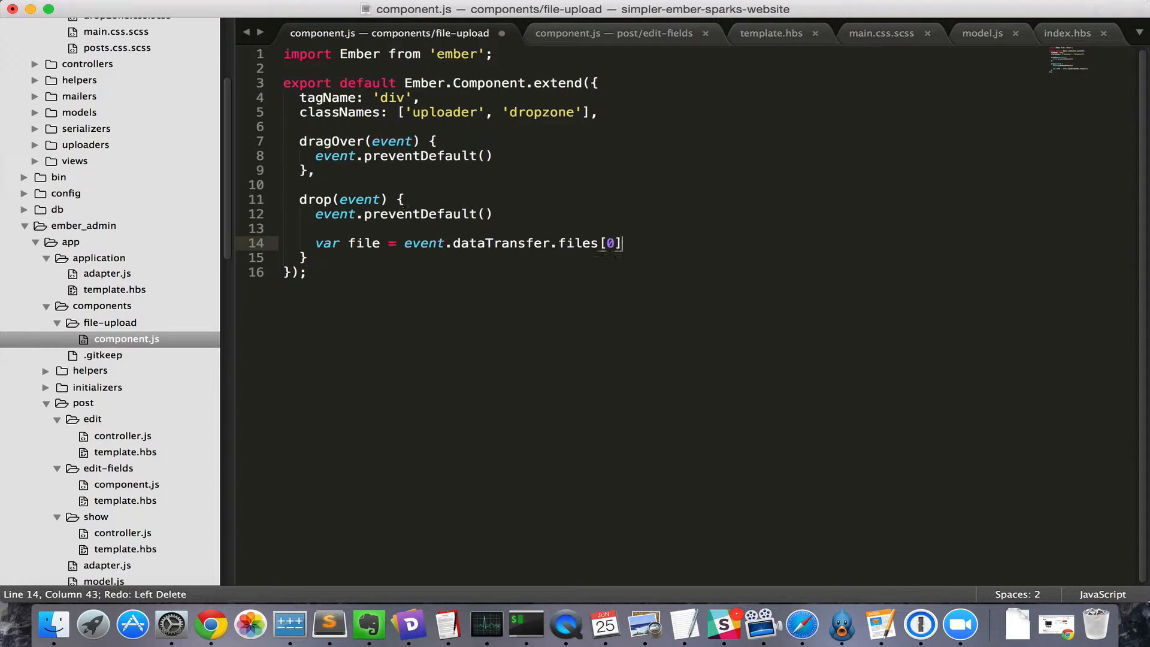
{"action": "type", "text": "this.sendAction('fileInputChanged',)"}
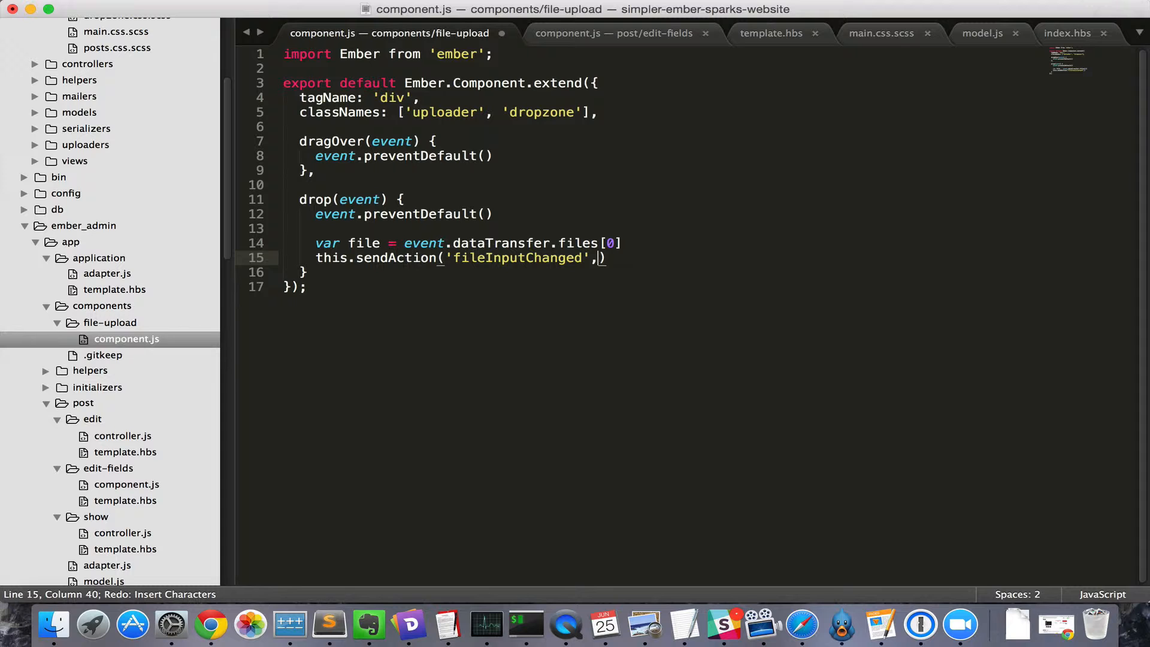
{"action": "type", "text": "file"}
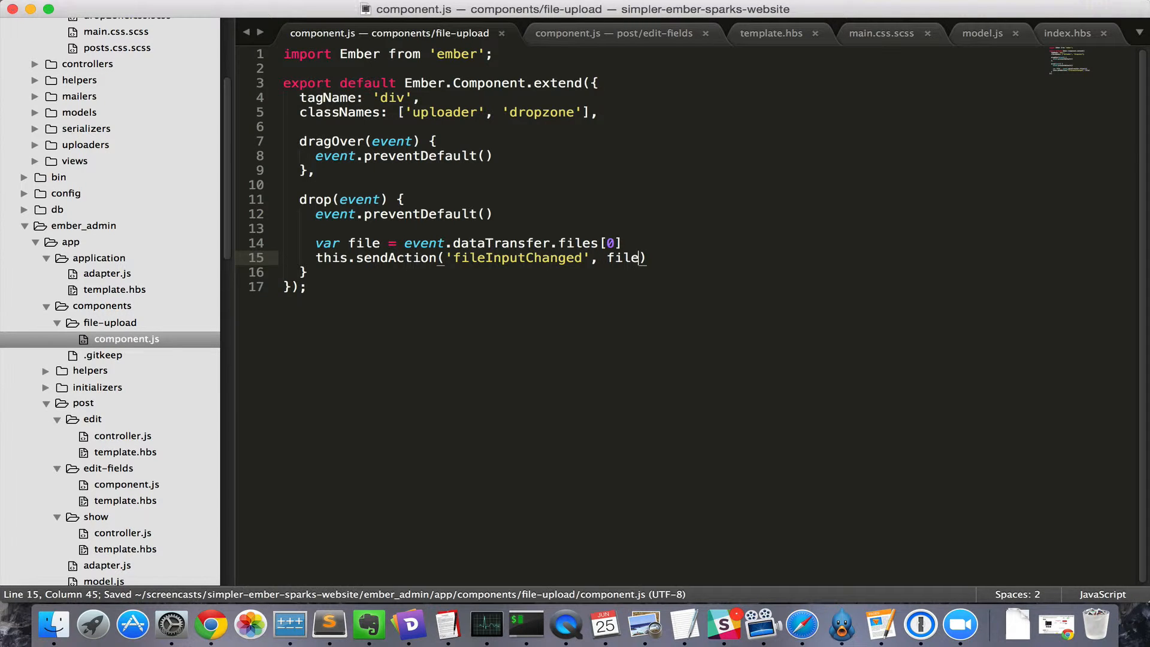
{"action": "left_click", "coordinate": [771, 33]}
{"action": "type", "text": "this"}
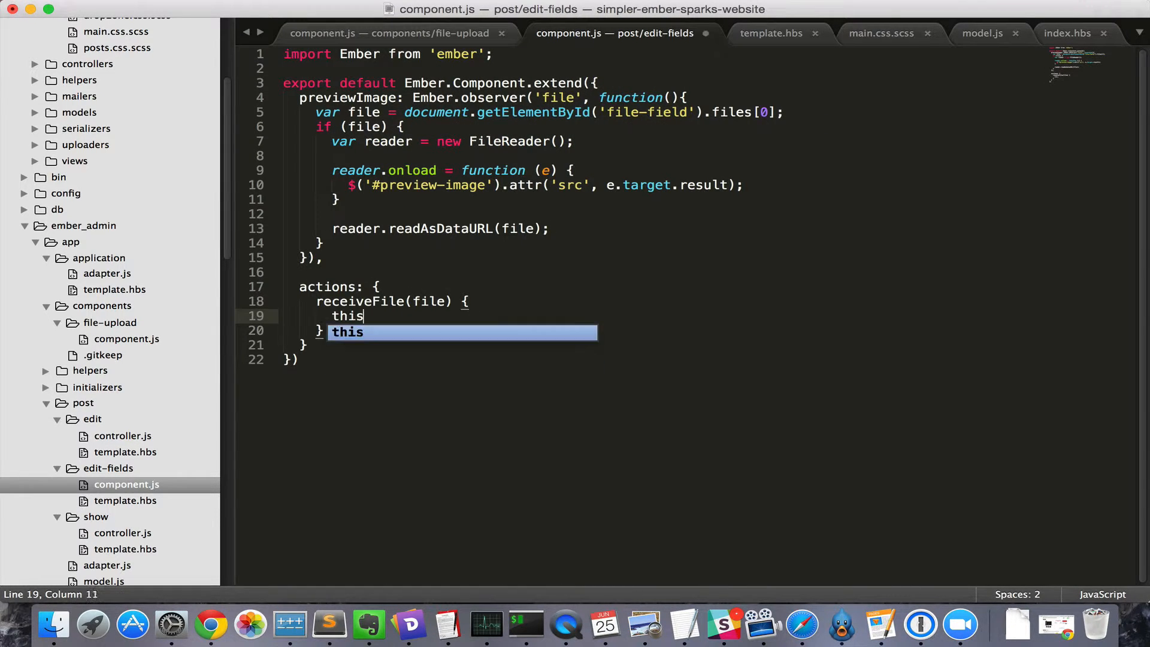
- Call this.previewImage(file) in receiveFile and rewrite previewImage as a method taking the file
{"action": "type", "text": ".previewImage(file"}
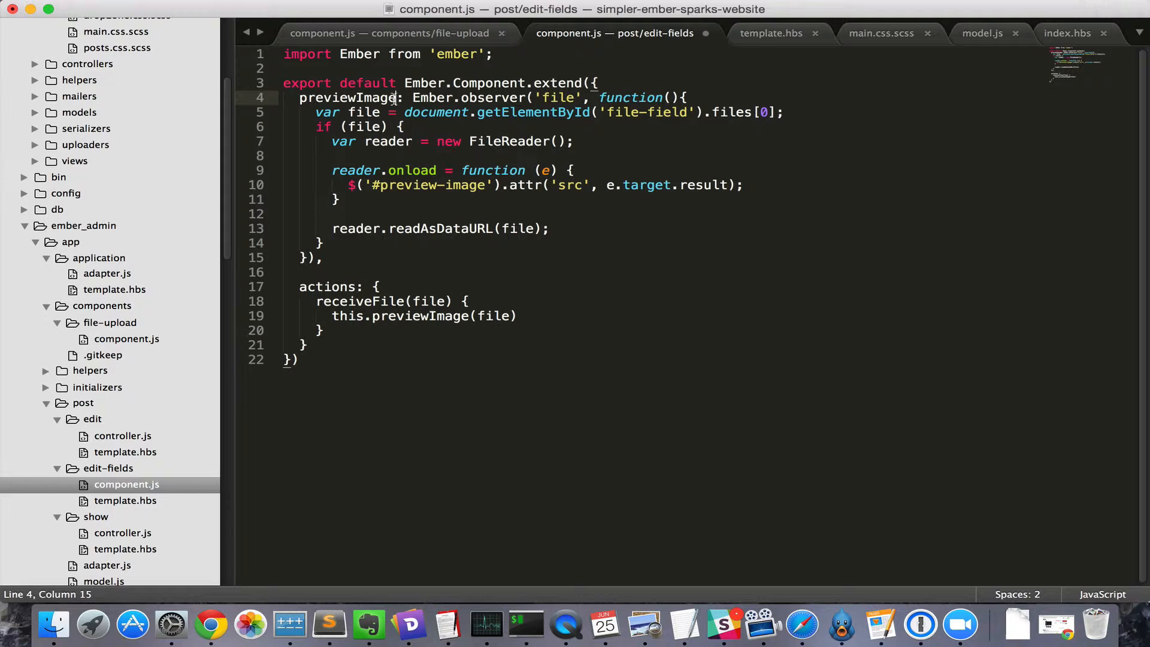
{"action": "left_click_drag", "start_coordinate": [413, 97], "coordinate": [666, 97]}
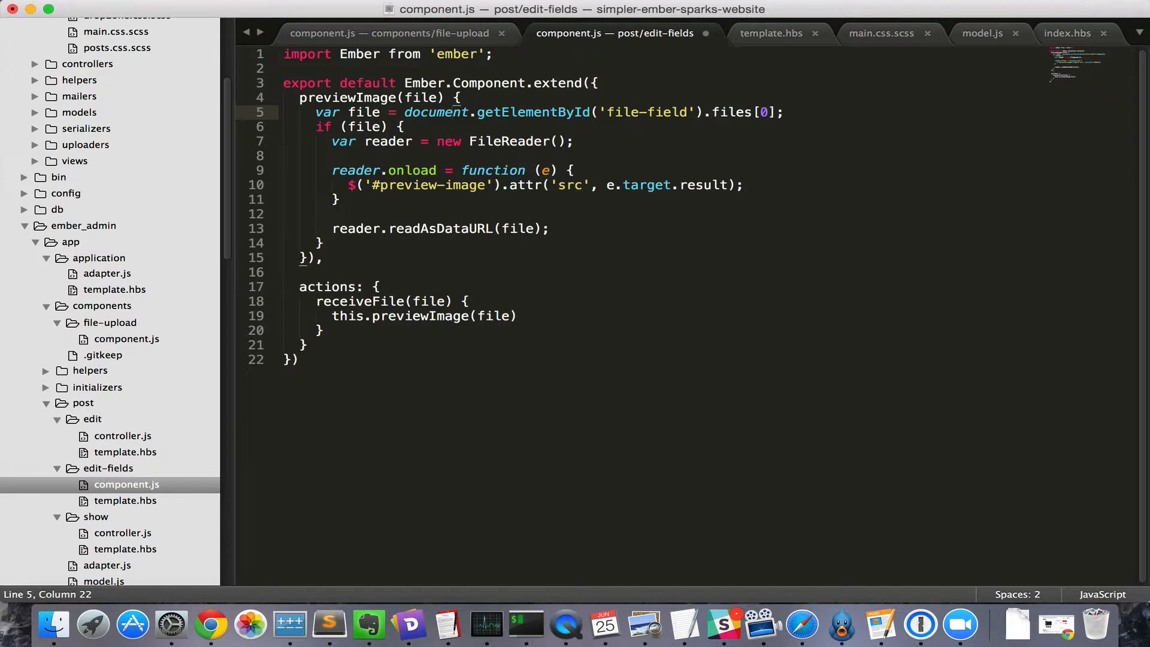
{"action": "key", "text": "cmd+x"}
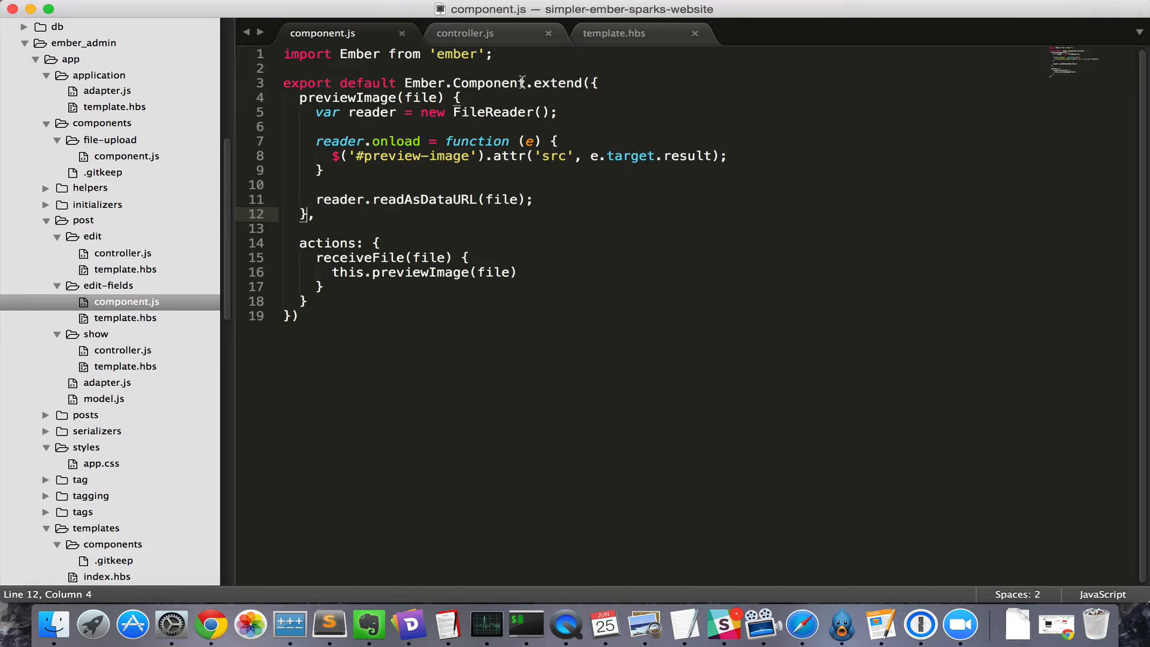
- Store the file on model.temporaryThumbnailImage and read it in the edit controller's save via this.get
{"action": "left_click", "coordinate": [465, 34]}
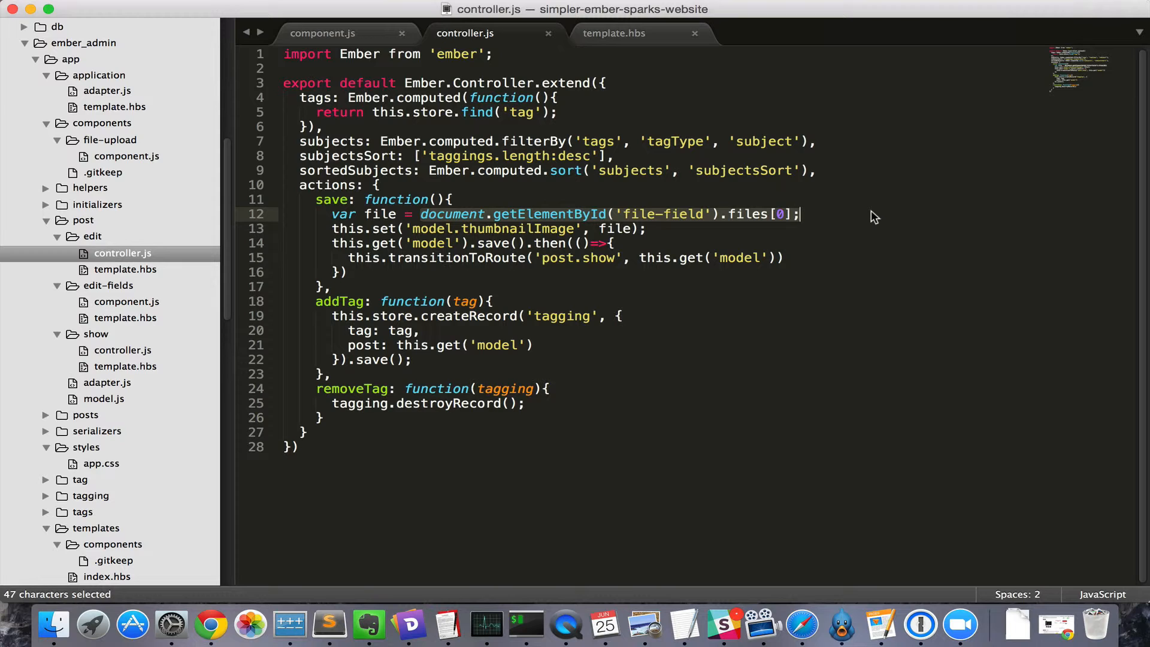
{"action": "left_click", "coordinate": [748, 258]}
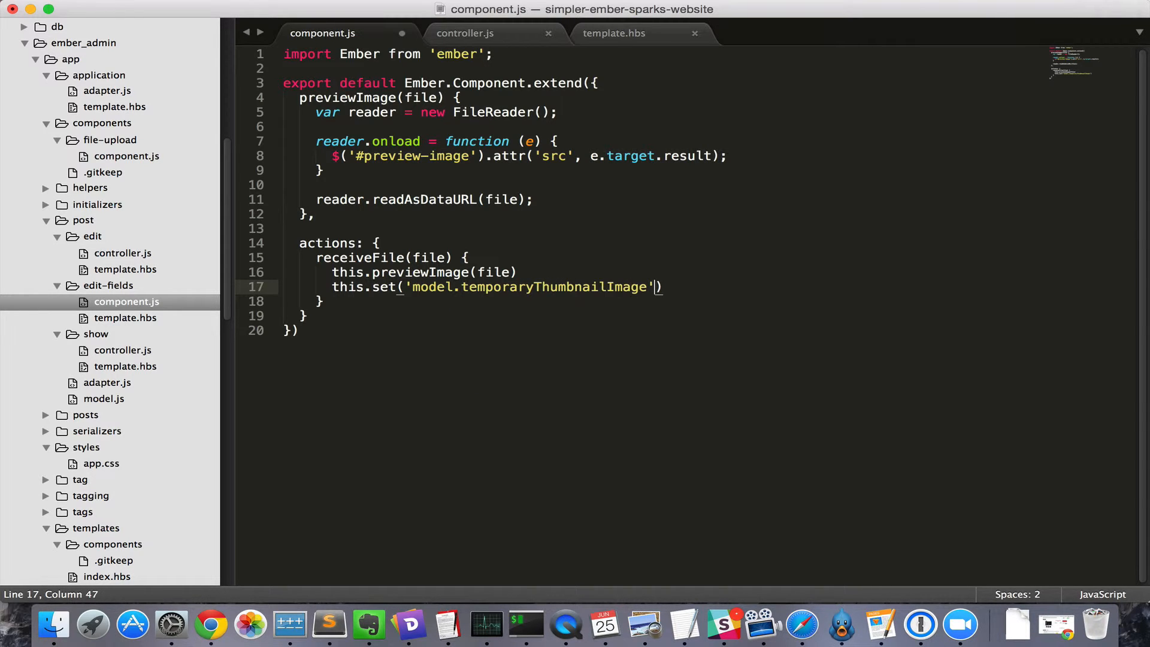
{"action": "left_click", "coordinate": [465, 34]}
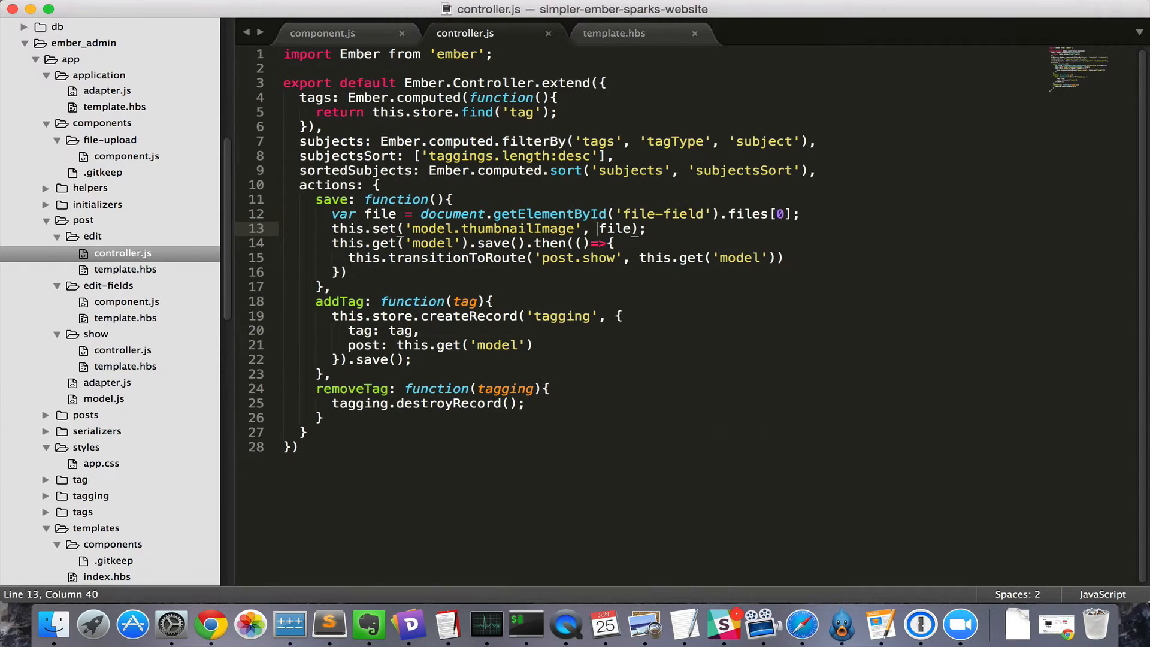
{"action": "type", "text": "this.get('')"}
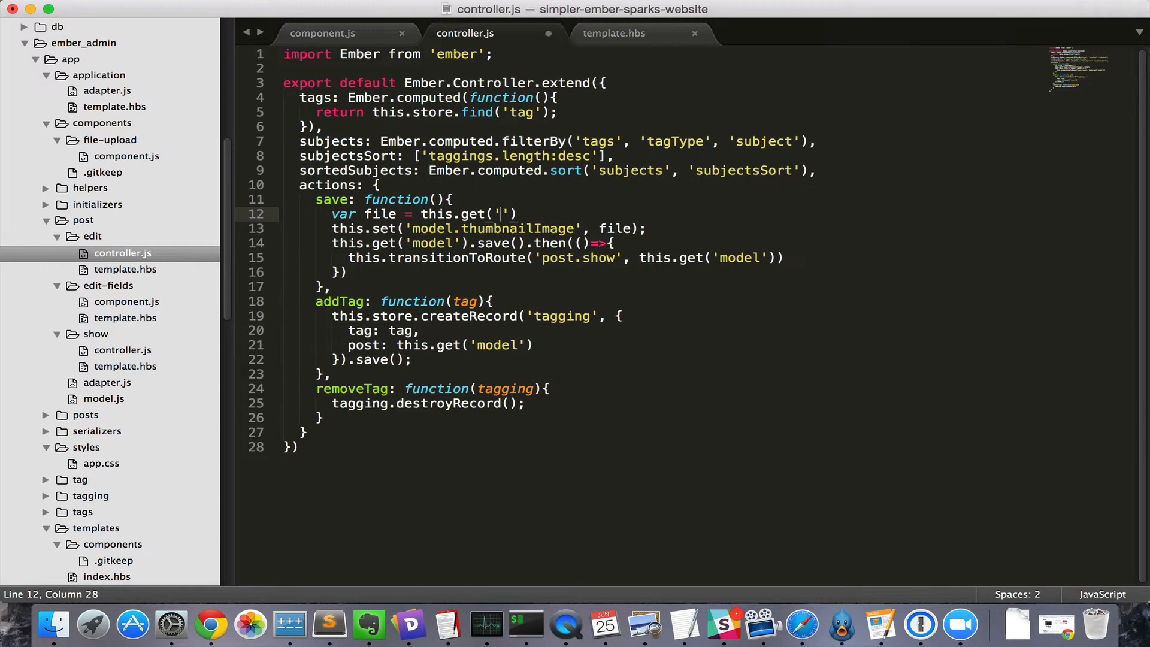
{"action": "type", "text": "model.temporaryThumbnailImage"}
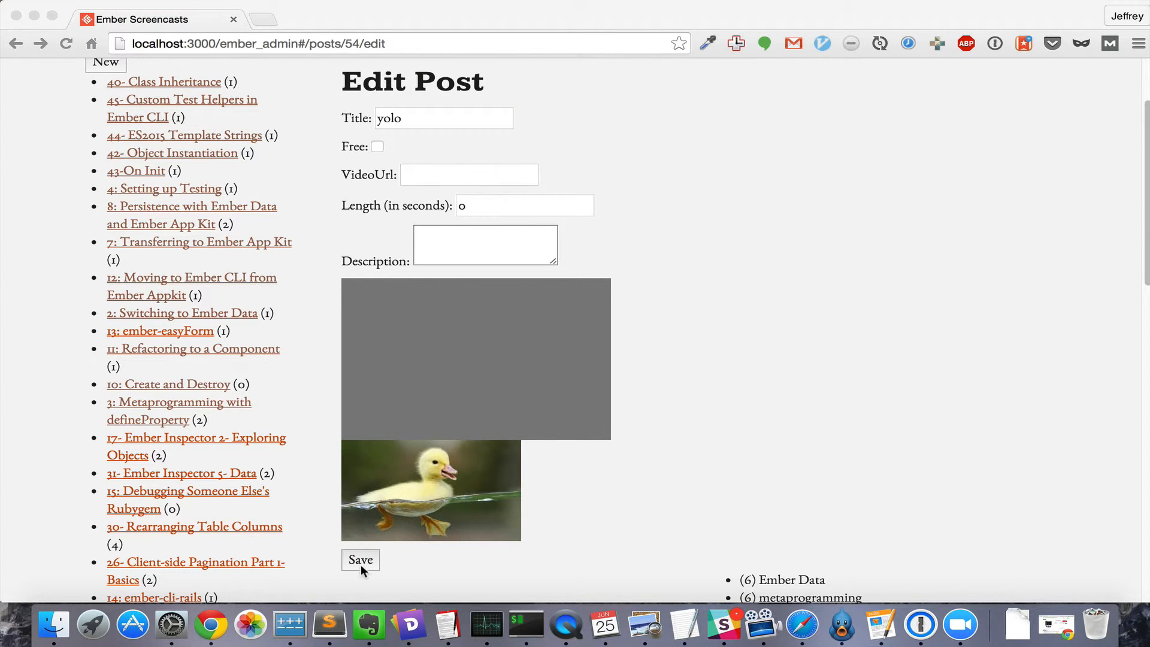
- Save the post with the duck thumbnail, reopen it for editing and drag a photo over the drop zone
{"action": "left_click", "coordinate": [361, 560]}
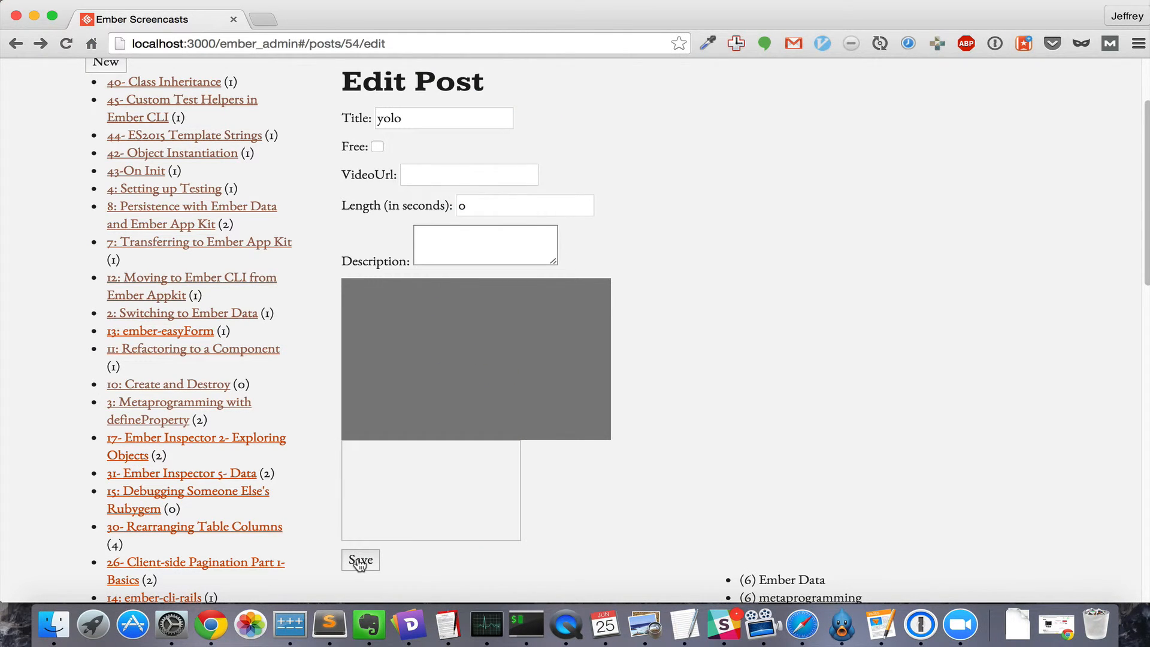
{"action": "left_click", "coordinate": [361, 559]}
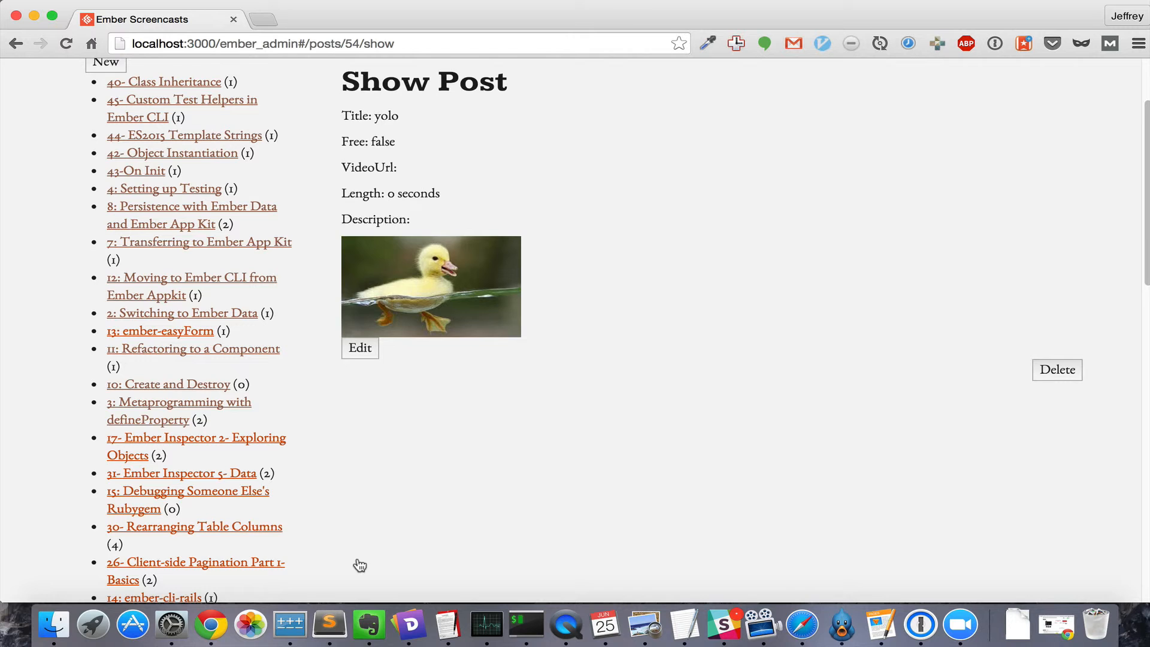
{"action": "left_click", "coordinate": [359, 348]}
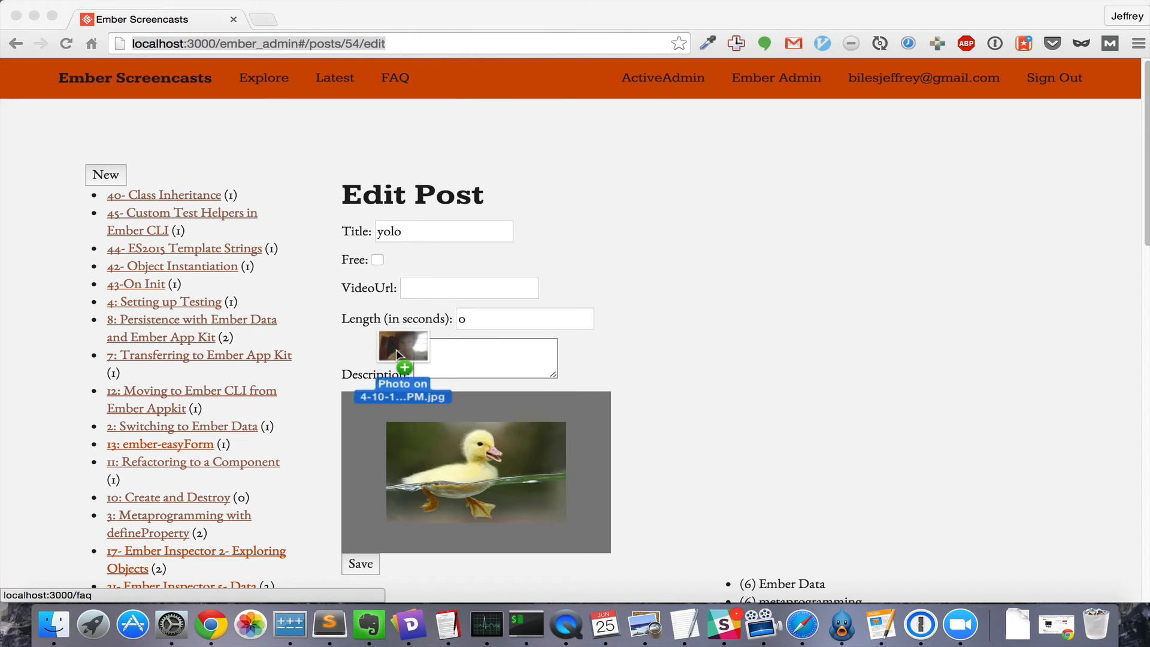
{"action": "left_click_drag", "start_coordinate": [403, 353], "coordinate": [645, 349]}
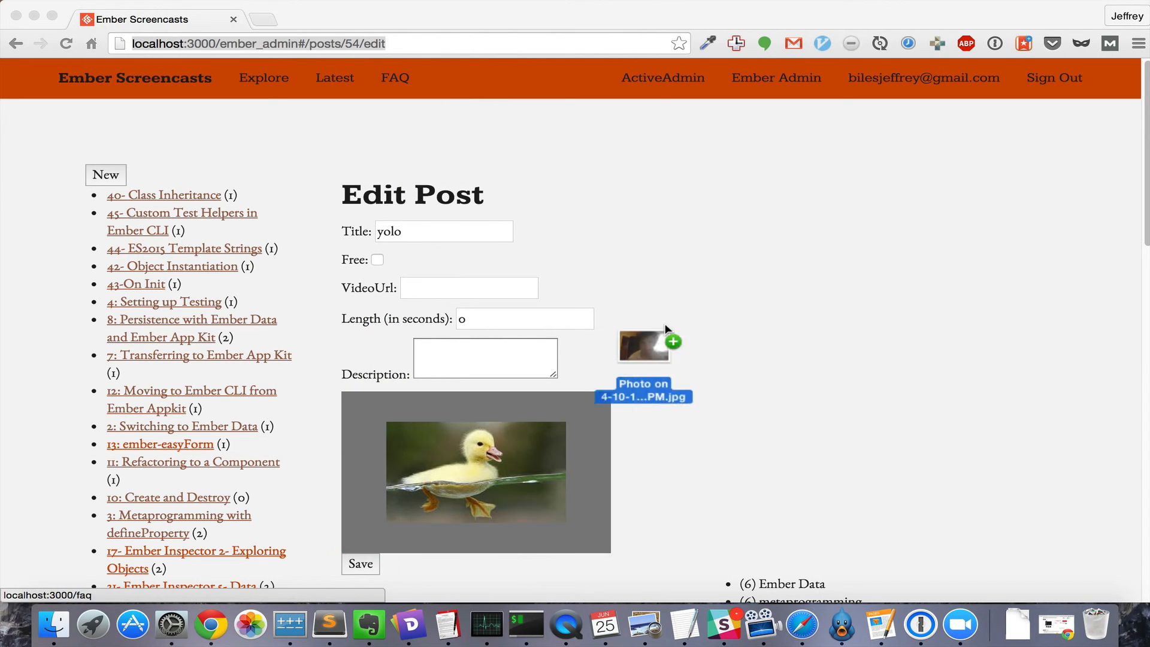